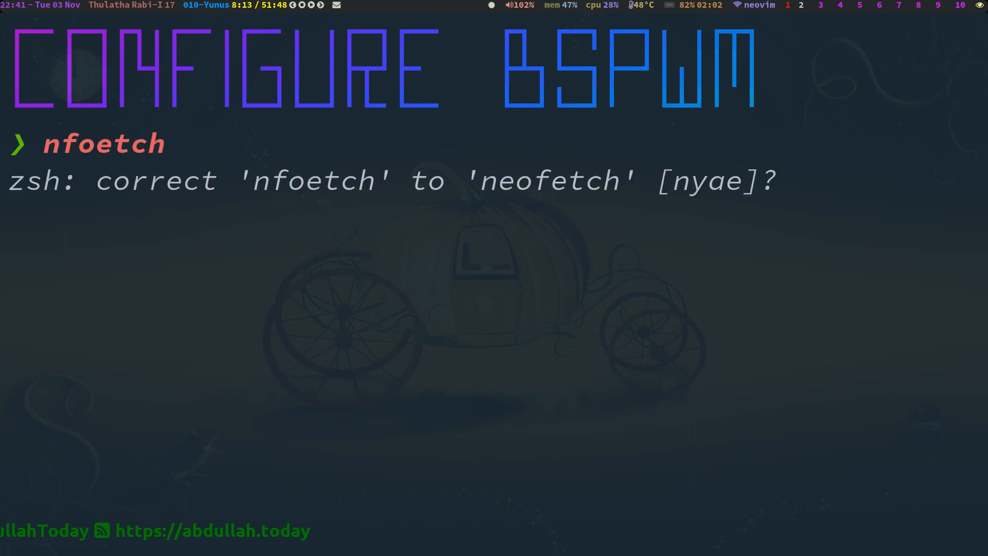
# Answer zsh's spelling correction prompt for the mistyped neofetch command
pyautogui.press('Return')
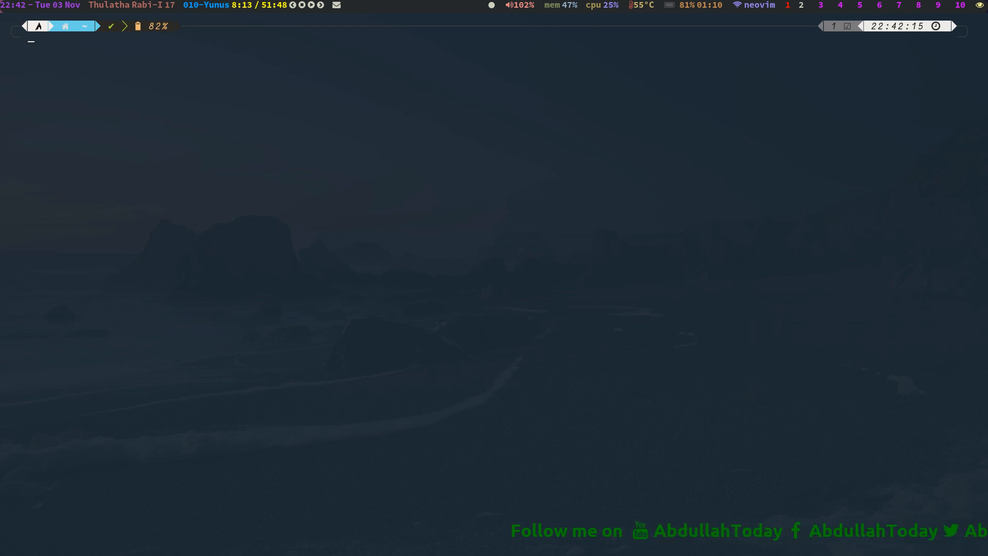
# Remove the old ~/.config/bspwm and ~/.config/sxhkd configuration folders
pyautogui.write('cd .cofnig/')
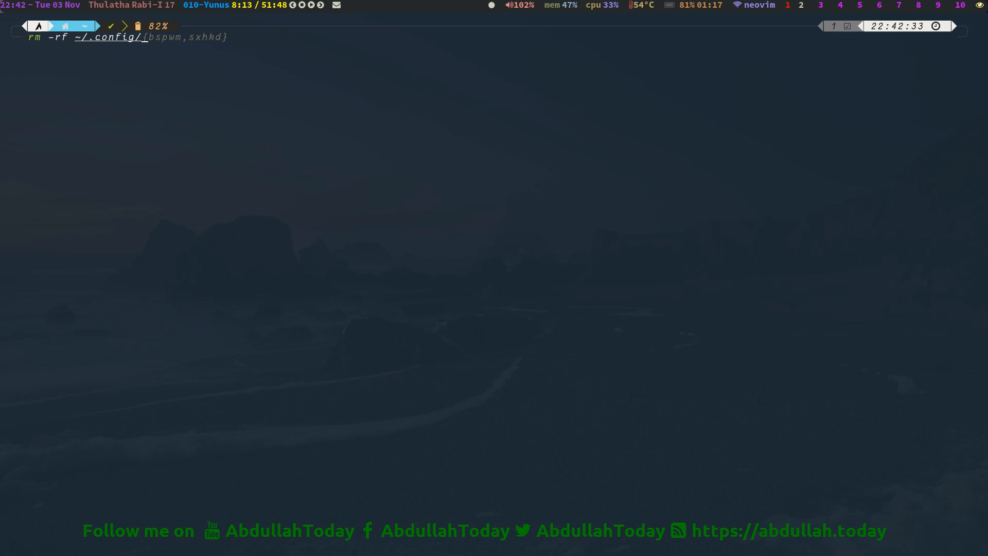
pyautogui.press('Return')
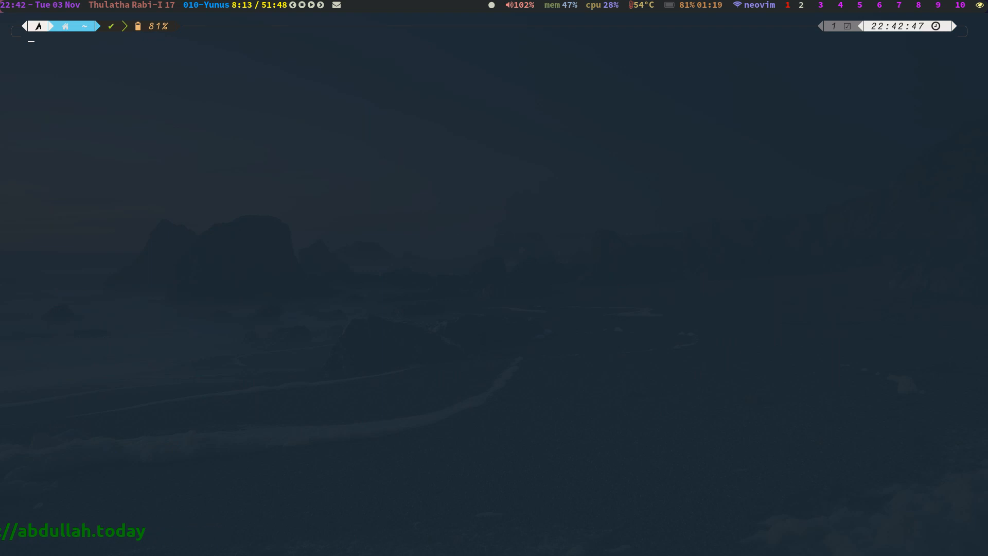
# Create both config folders with mkdir ~/.config/{sxhkd,bspwm}
pyautogui.write('cp /usrhs/r')
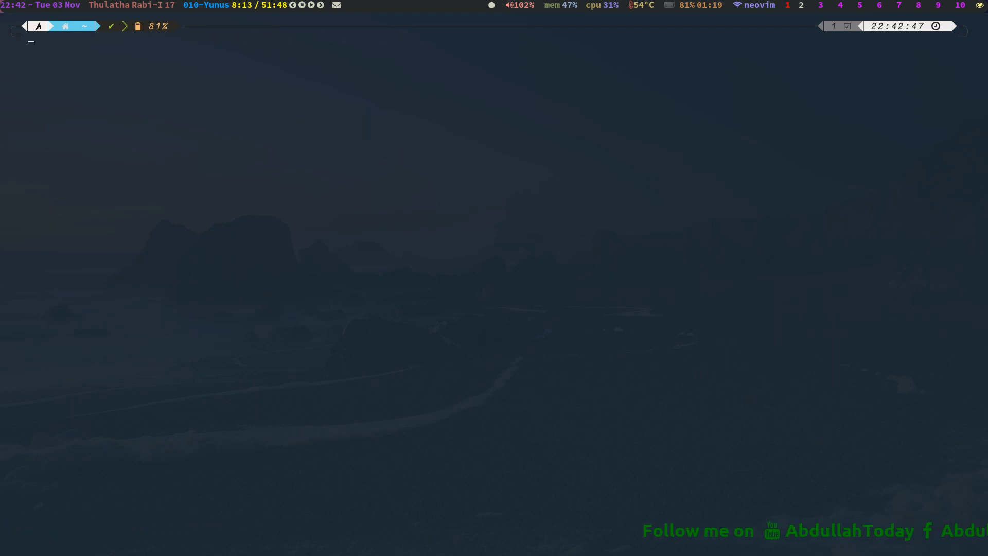
pyautogui.write('mkdir ~/sys/downloads/ruqiyah')
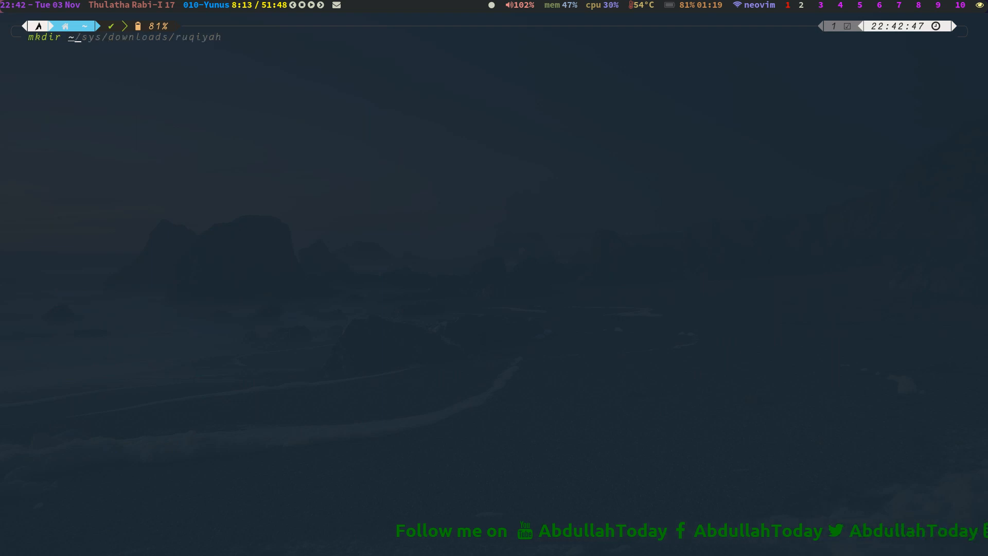
pyautogui.write('~/.config/')
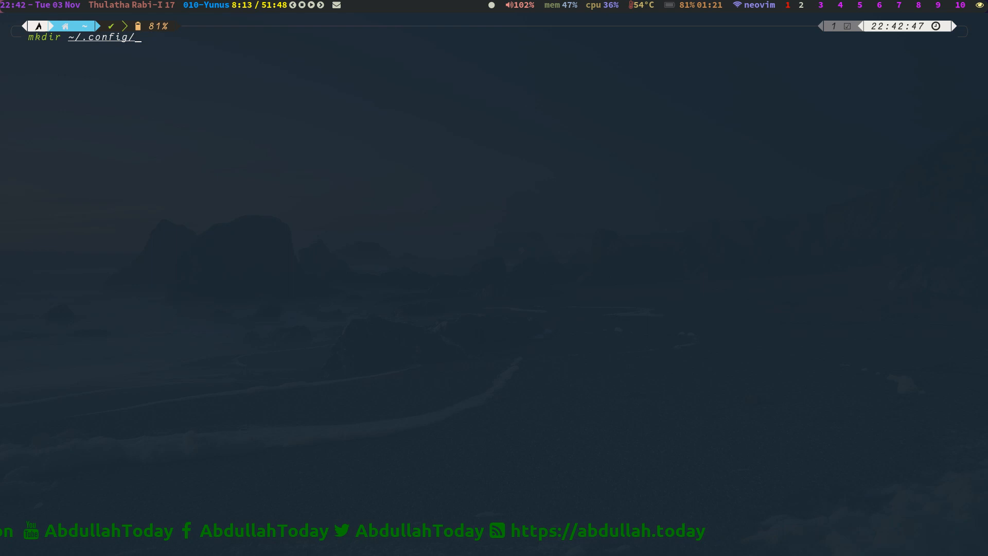
pyautogui.write('{')
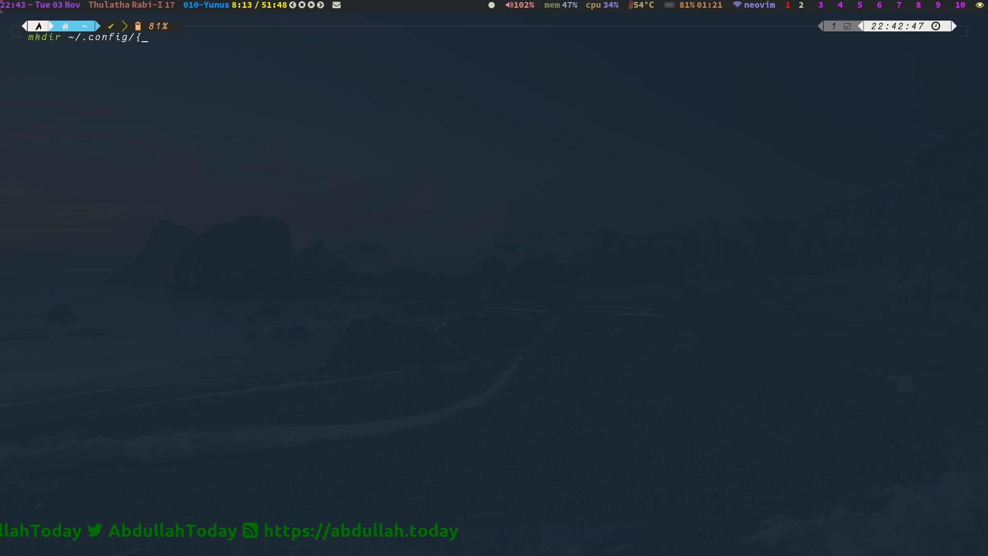
pyautogui.write('sxhk')
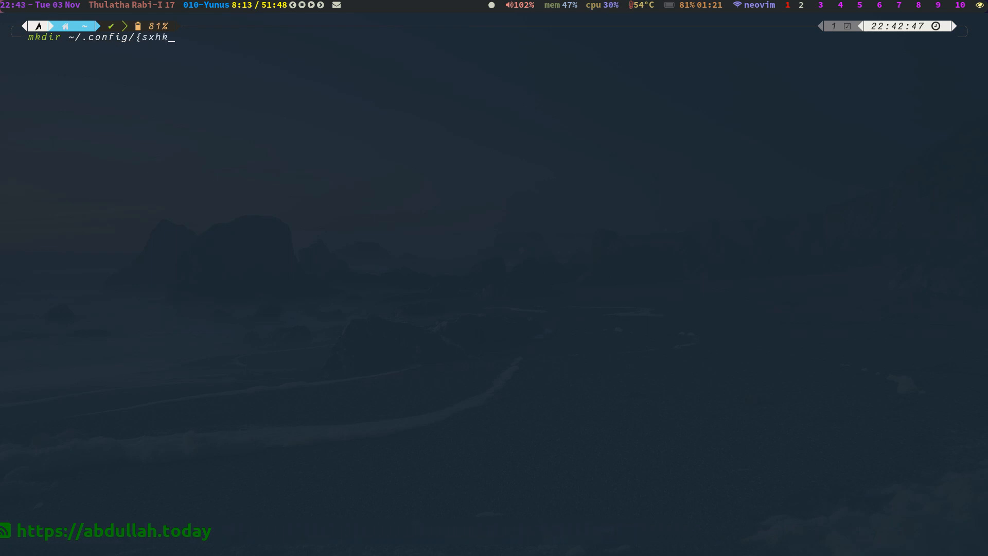
pyautogui.write('d,')
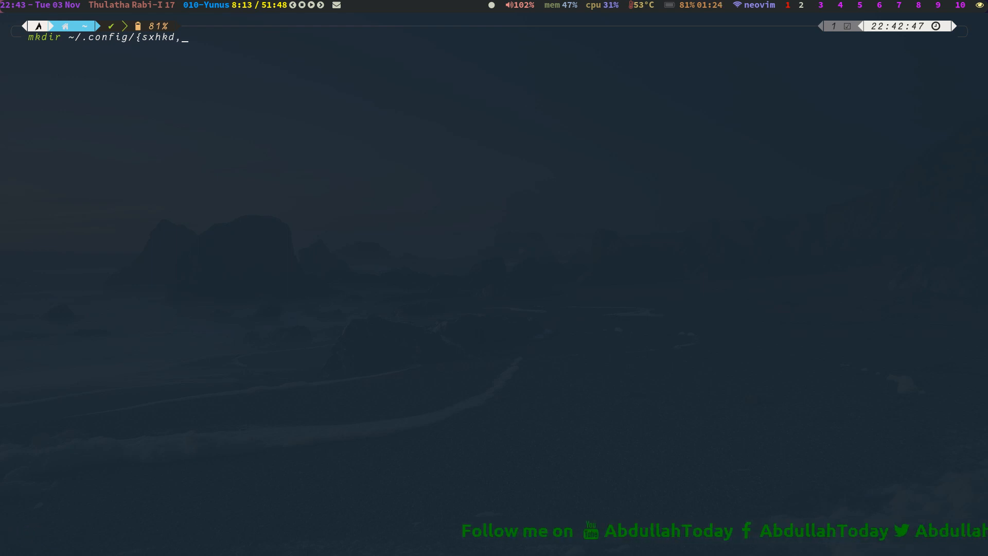
pyautogui.write('s')
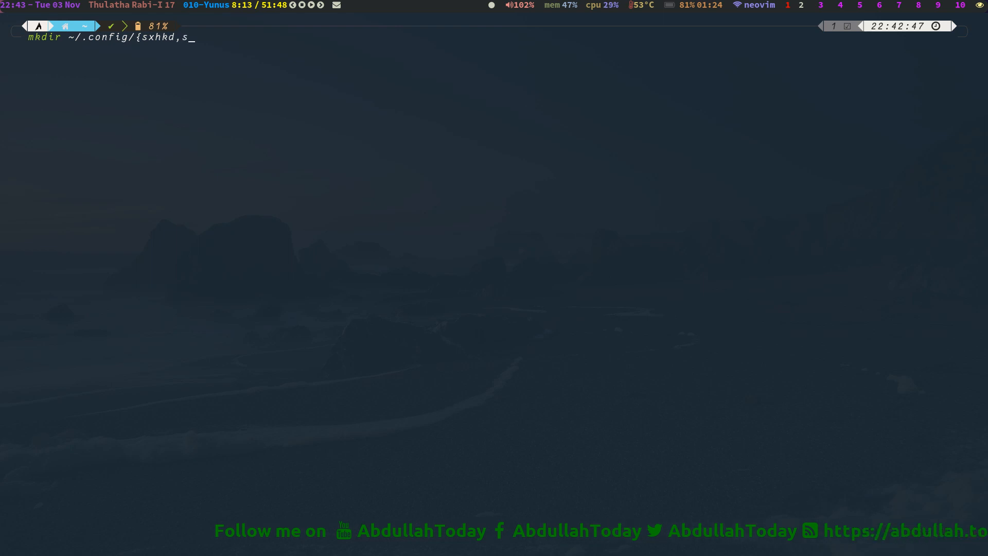
pyautogui.write('bspwm')
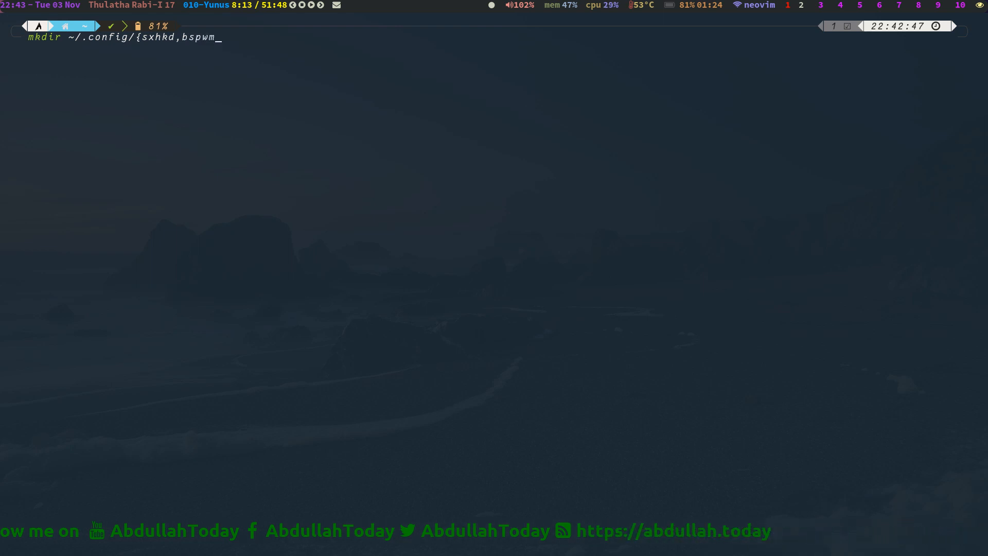
pyautogui.write('}')
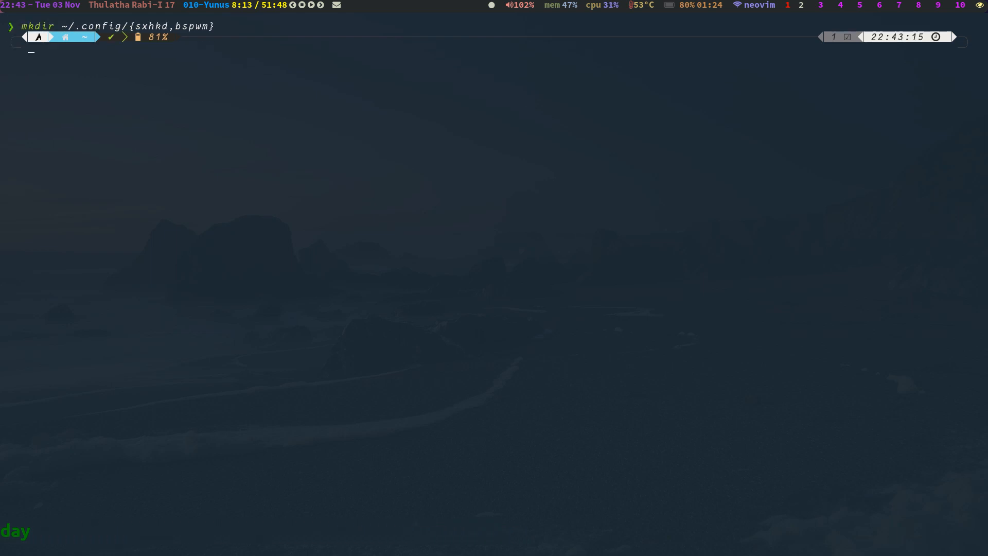
# Copy the example bspwmrc and sxhkdrc into .config/bspwm/ and .config/sxhkd/
pyautogui.write('cp /usr/share/doc/bspwm/examples/{bspwmrc,sxhkdrc} .config/bspwm/')
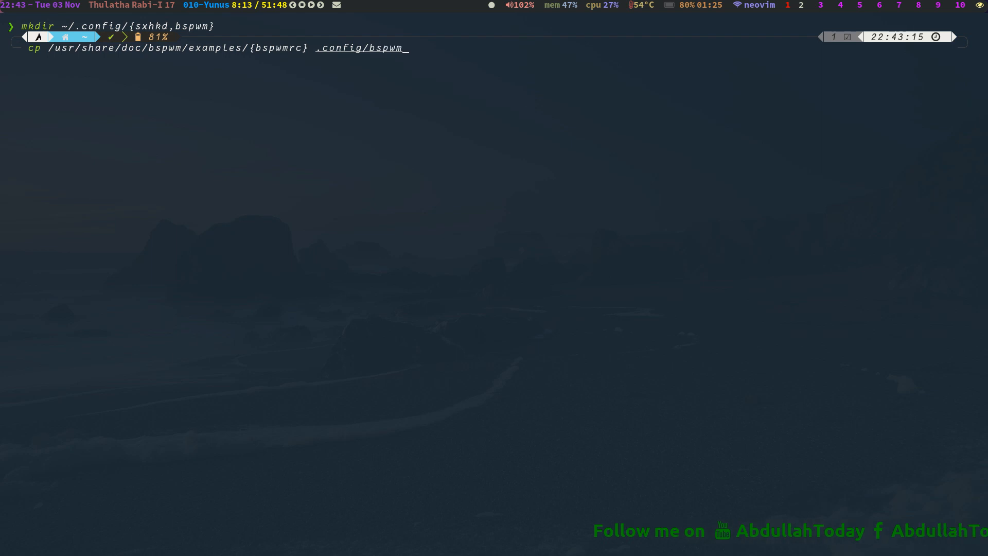
pyautogui.press('Return')
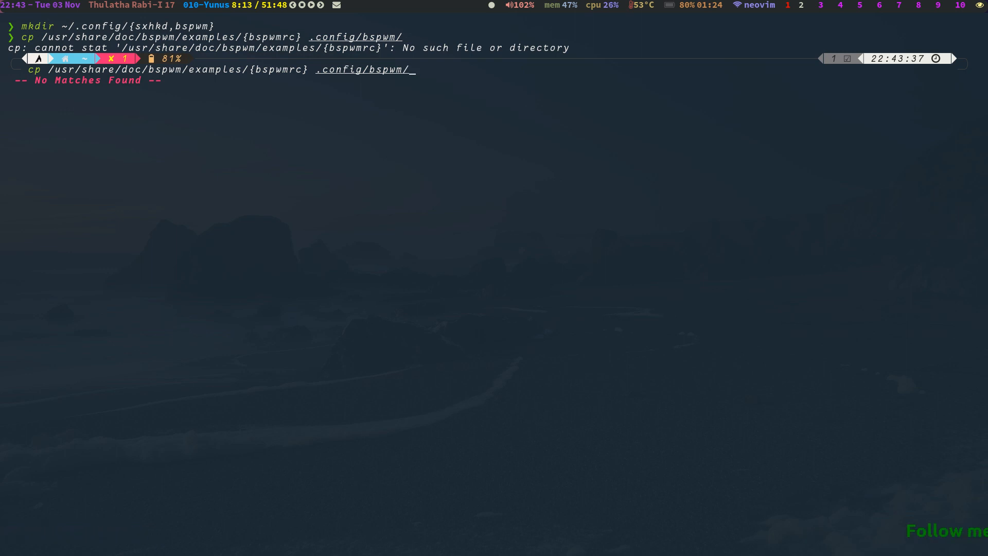
pyautogui.press('Escape')
pyautogui.write('cp /usr/share/doc/bspwm/examples/')
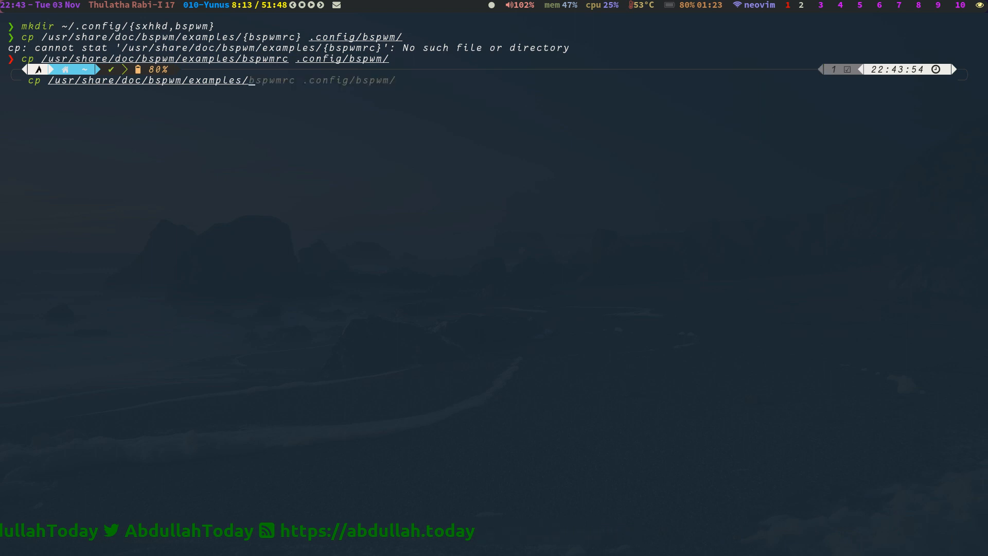
pyautogui.write('sxhkdrc')
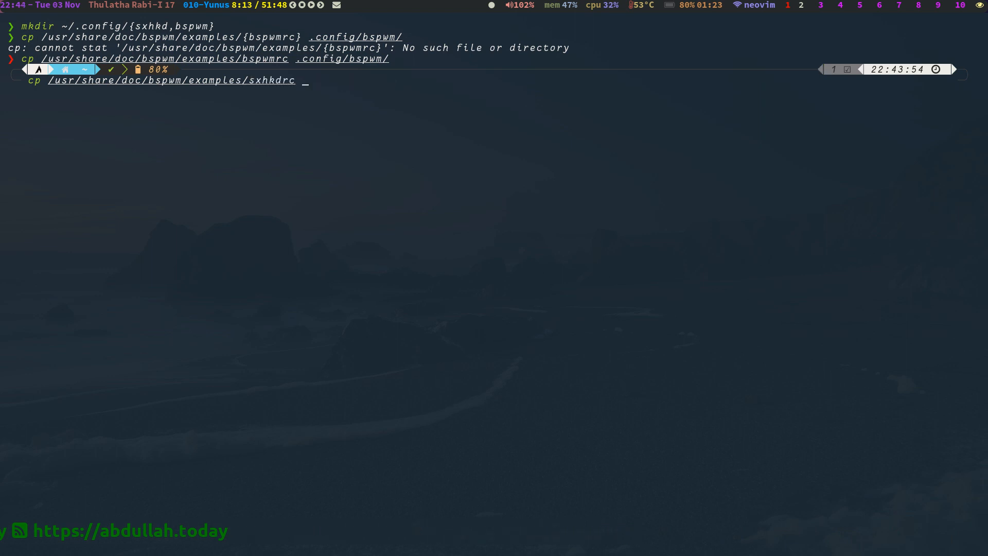
pyautogui.write('.config/')
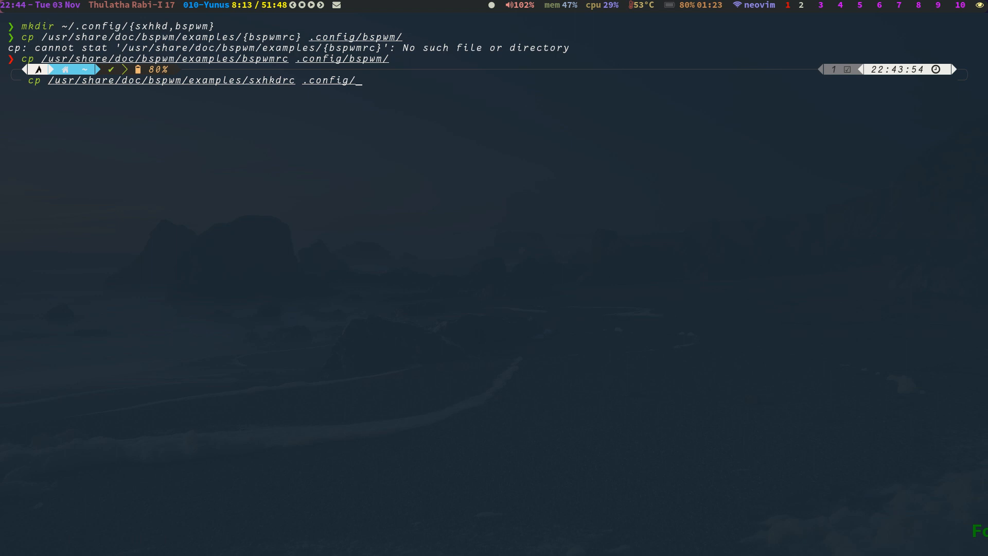
pyautogui.write('s')
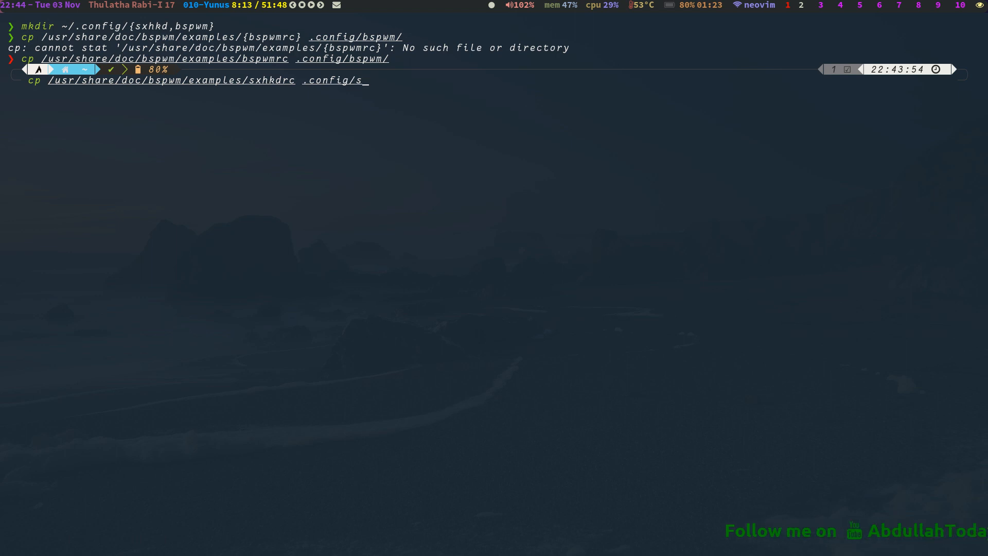
pyautogui.write('xhkd/')
pyautogui.write('ls')
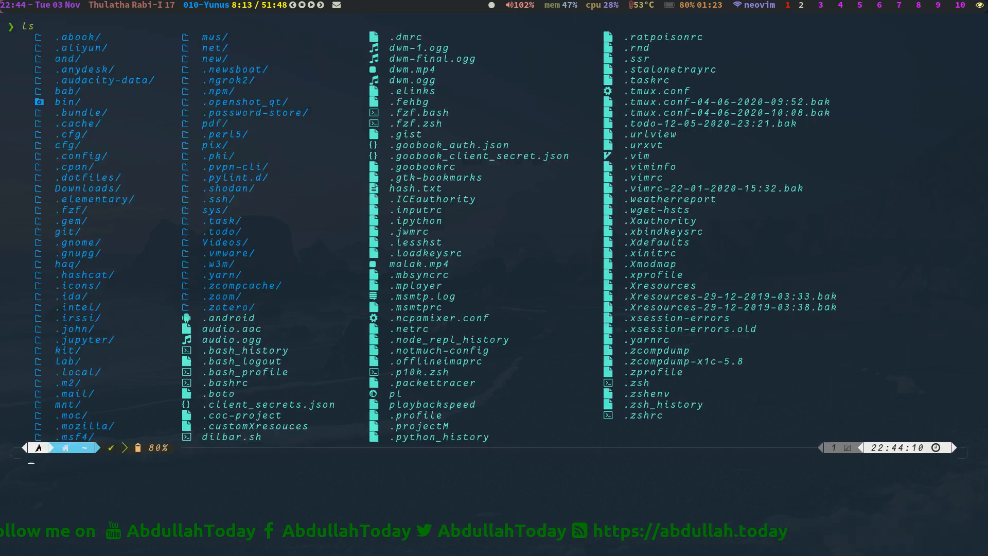
# Change into .config/bspwm and open bspwmrc in Neovim
pyautogui.write('cd .cfoni')
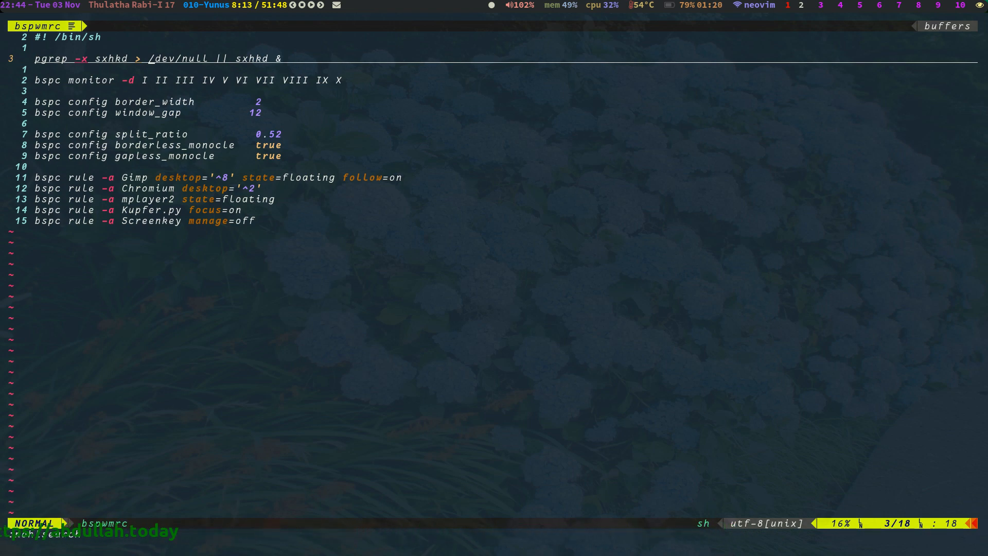
# Clear search highlighting with :nohlsearch and move to the bspc monitor line
pyautogui.write(':nohlsearch')
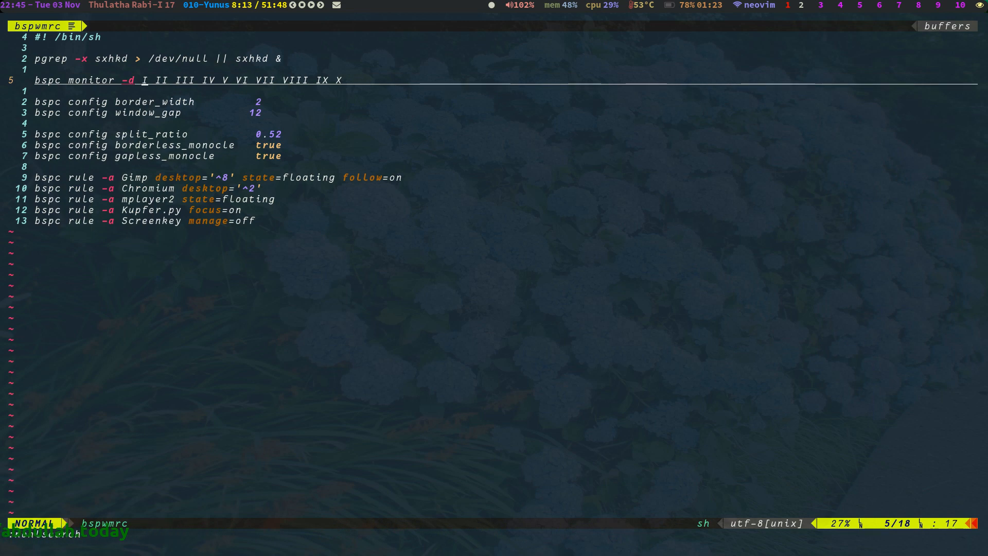
# Mark the monitor line's desktop names, read the bspc rules, and quit Neovim
pyautogui.press('v')
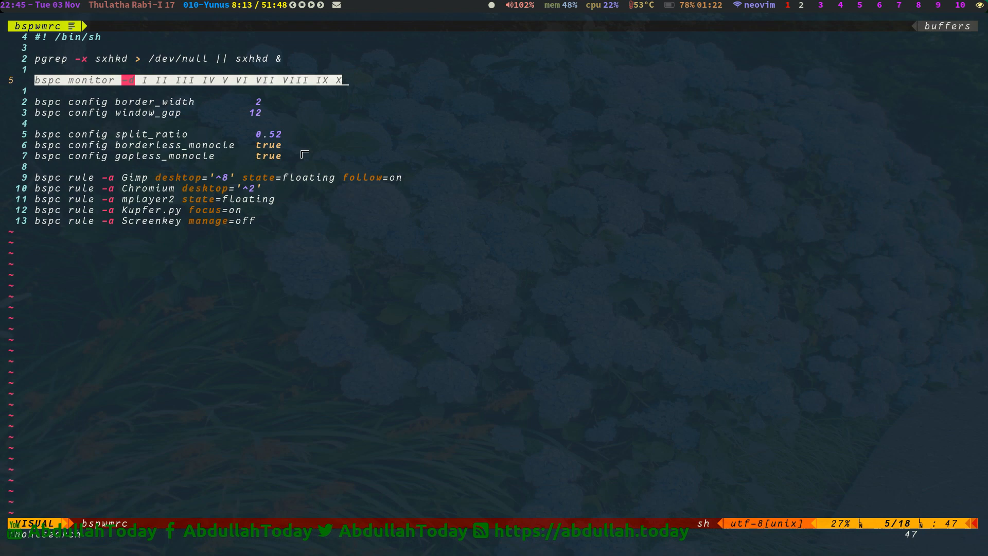
pyautogui.press('Escape')
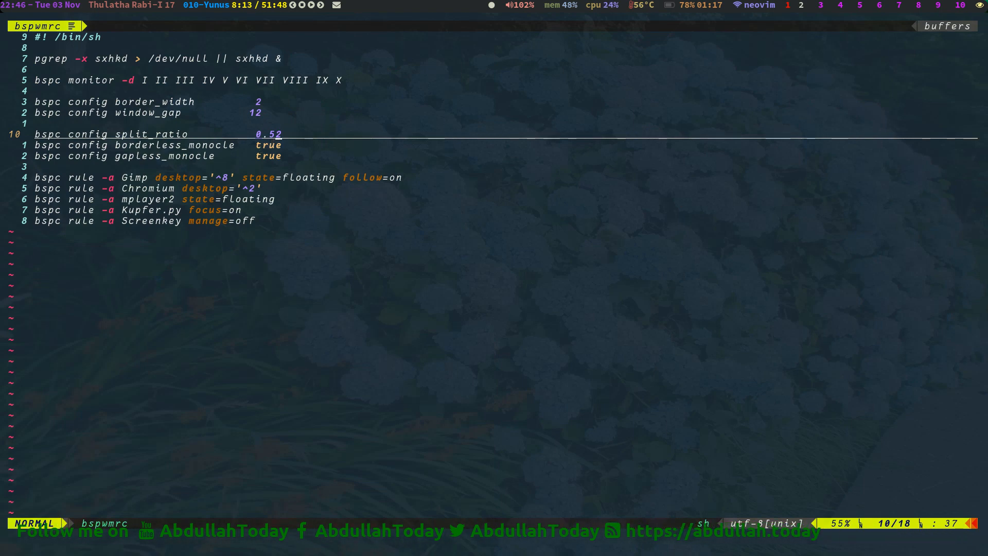
pyautogui.press('j')
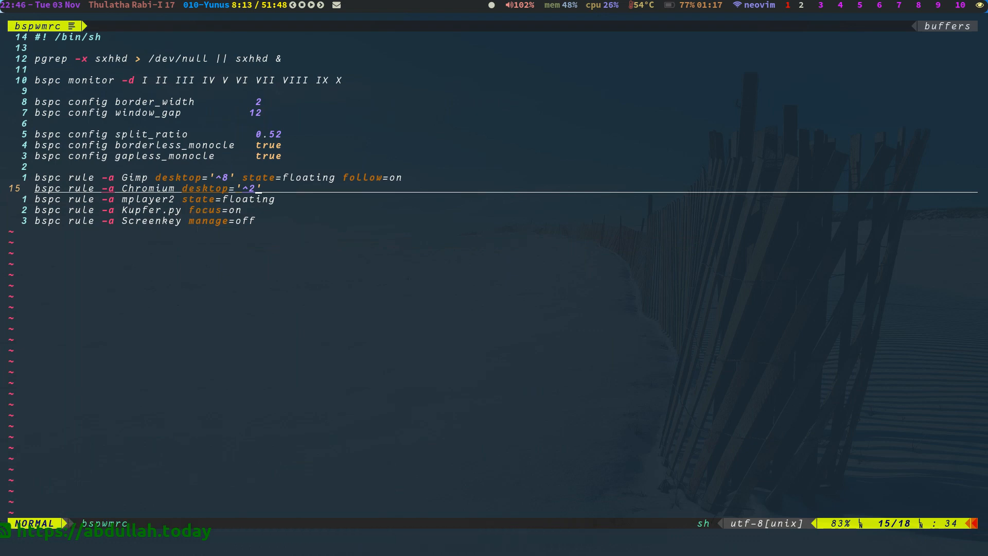
pyautogui.press(':')
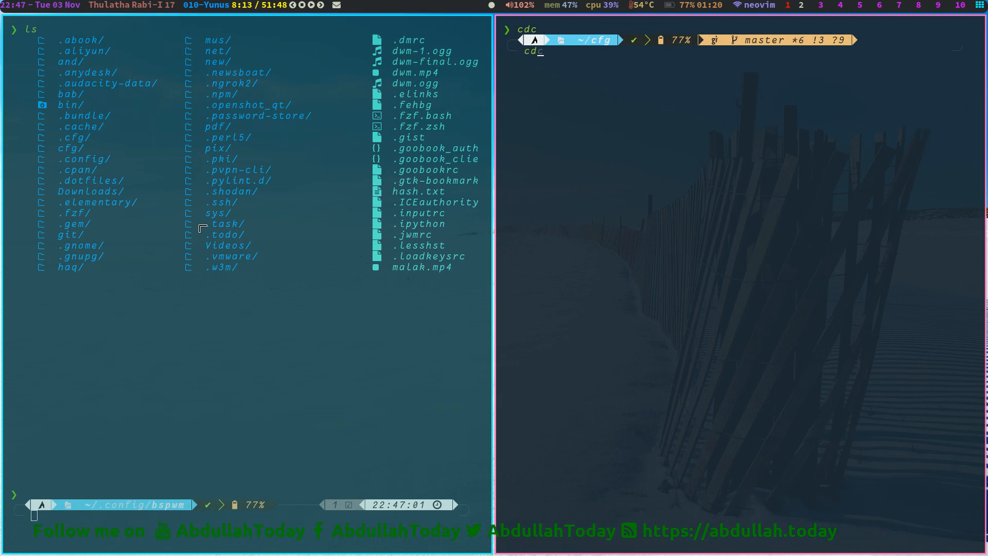
# View the personal bspwmrc's external_rules setting, then quit back to ~/.config/bspwm
pyautogui.write('bspwm')
pyautogui.write('/external')
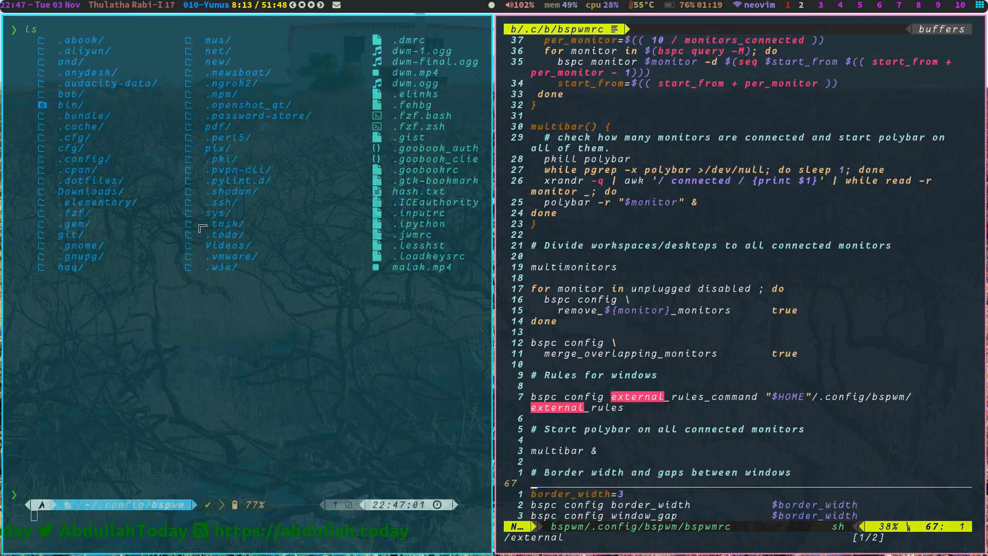
pyautogui.scroll(-3)
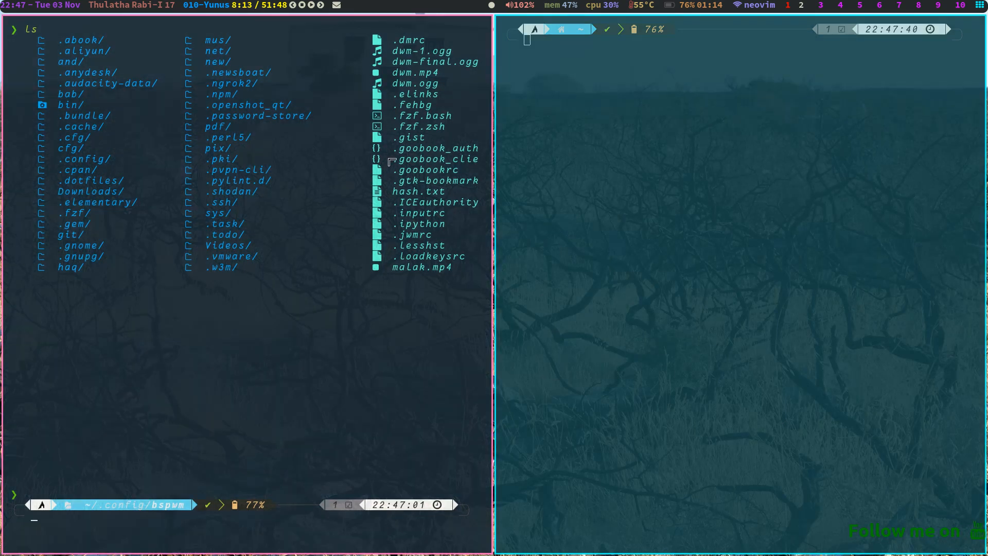
pyautogui.write('q')
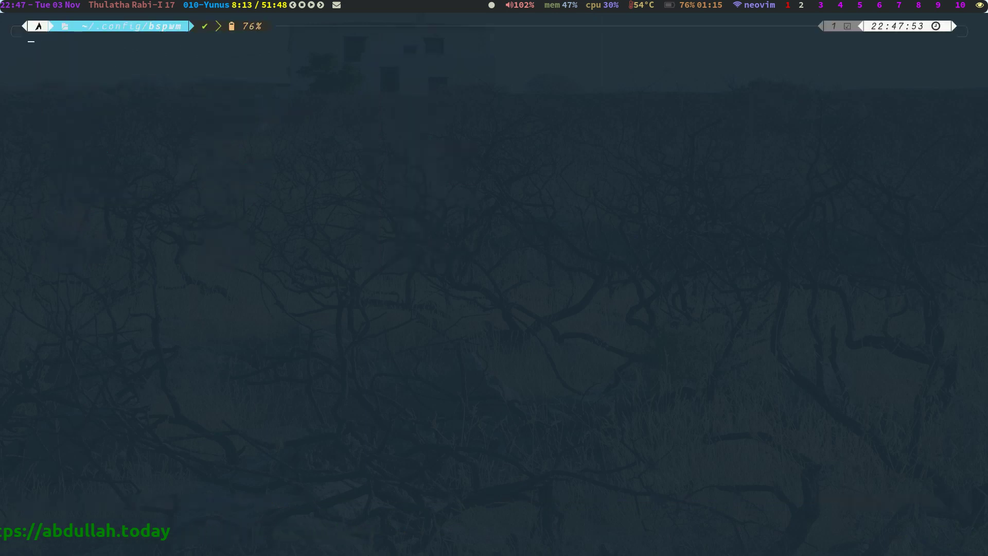
# Open the default sxhkdrc in ~/.config/sxhkd with v and browse its hotkeys
pyautogui.write('cd')
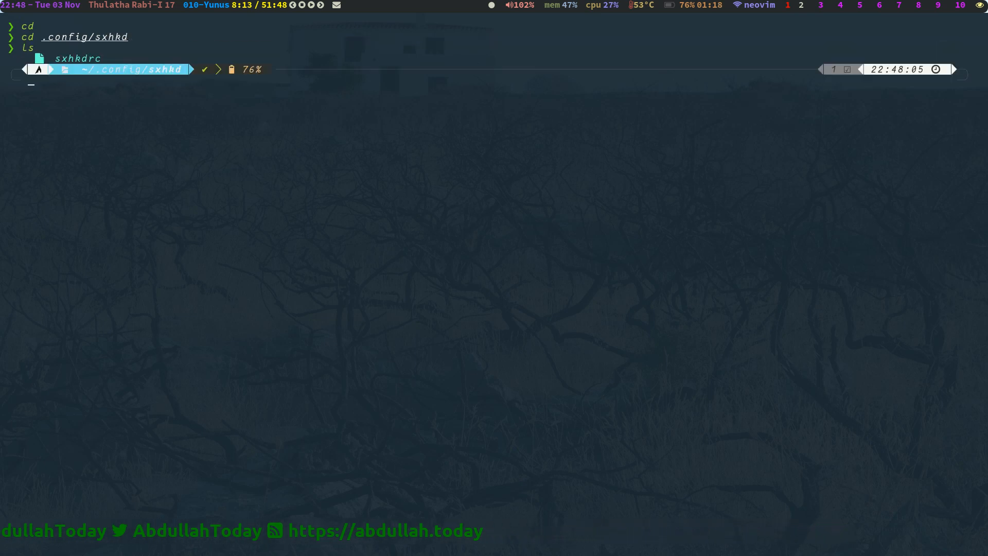
pyautogui.write('v sxhkdrc')
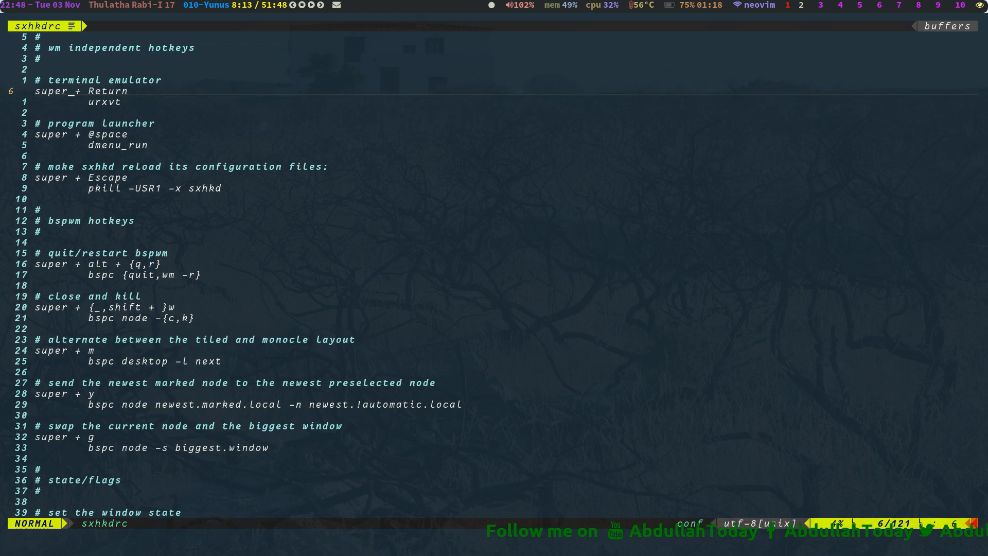
pyautogui.press('j')
pyautogui.write('v .config/sxhkd')
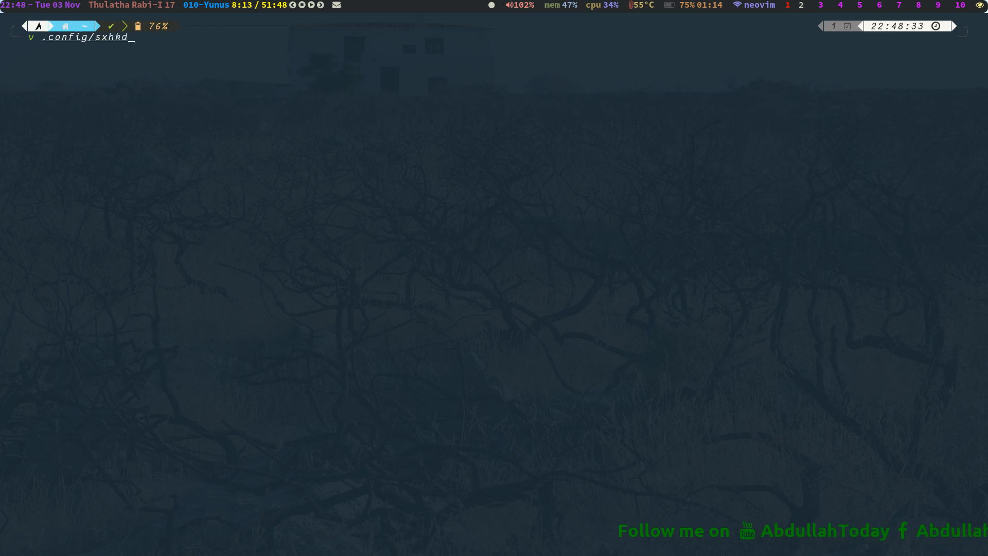
# Open the personal sxhkdrc from cfg/sxhkd/.config/sxhkd in Neovim
pyautogui.write('/.co')
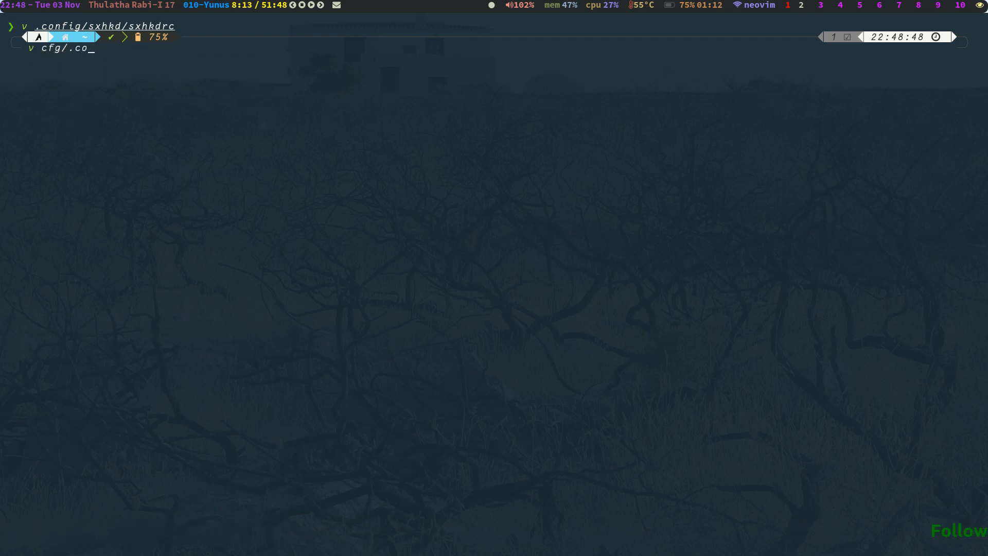
pyautogui.write('bspwm')
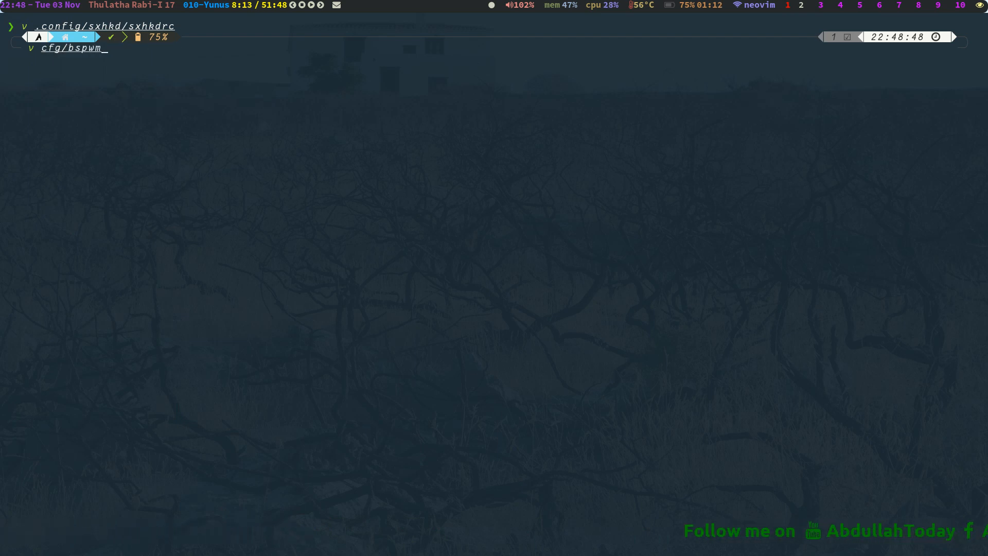
pyautogui.write('.c')
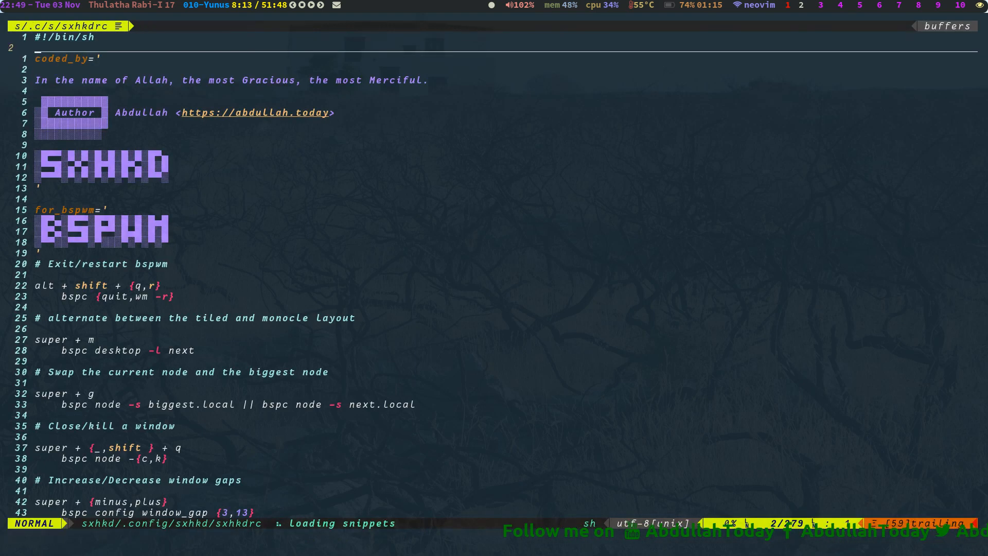
# Highlight the coded_by variable and scroll down to the soft-button hotkeys section
pyautogui.press('v')
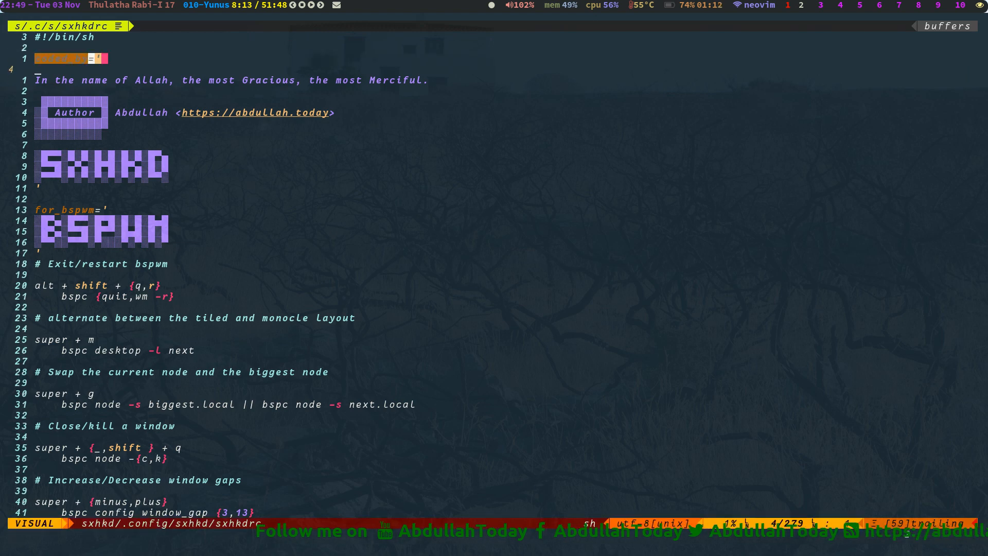
pyautogui.scroll(-3)
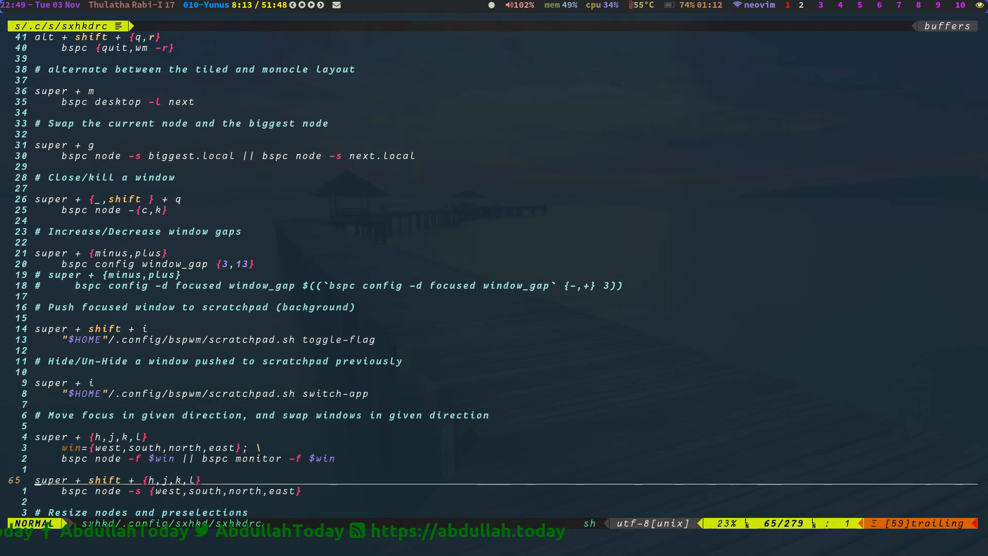
pyautogui.scroll(-3)
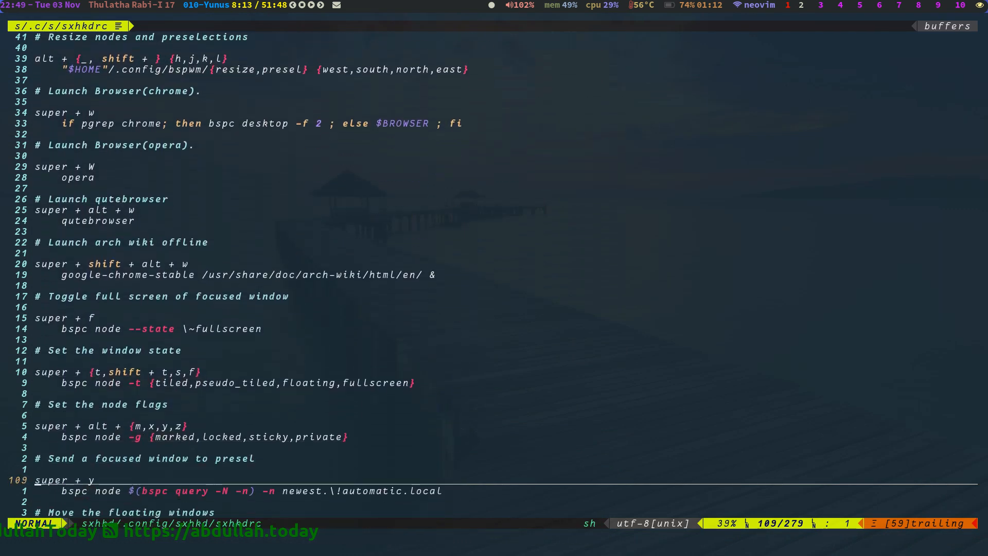
pyautogui.scroll(-3)
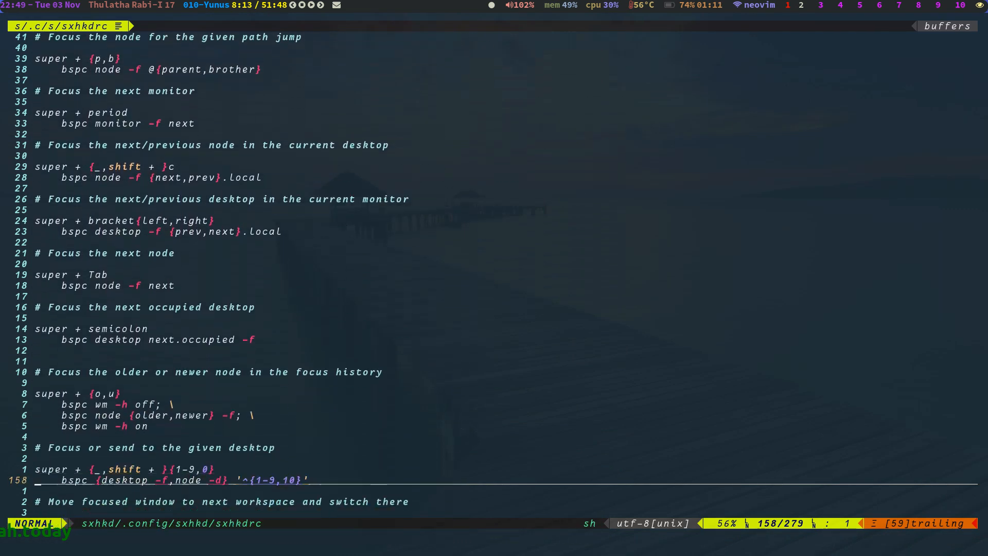
pyautogui.scroll(-3)
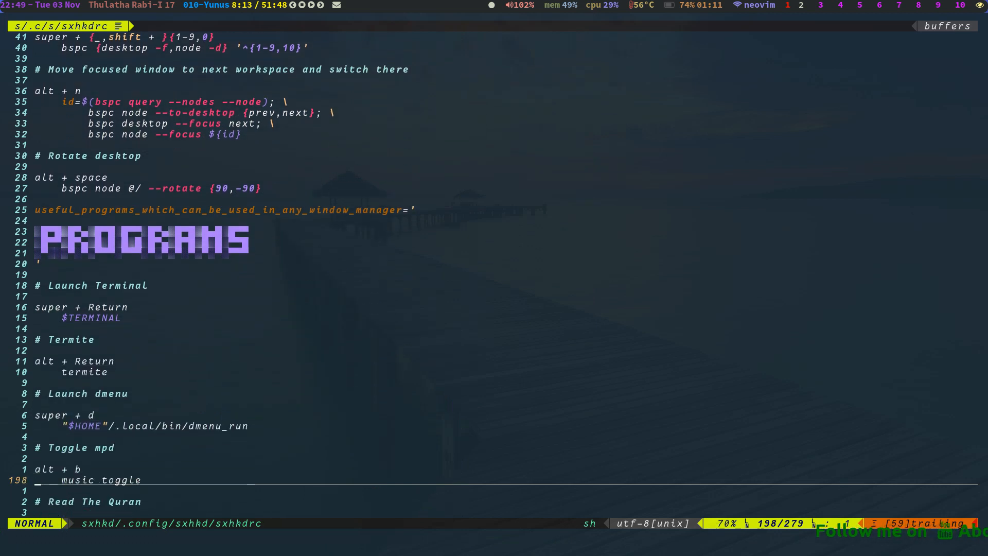
pyautogui.scroll(-3)
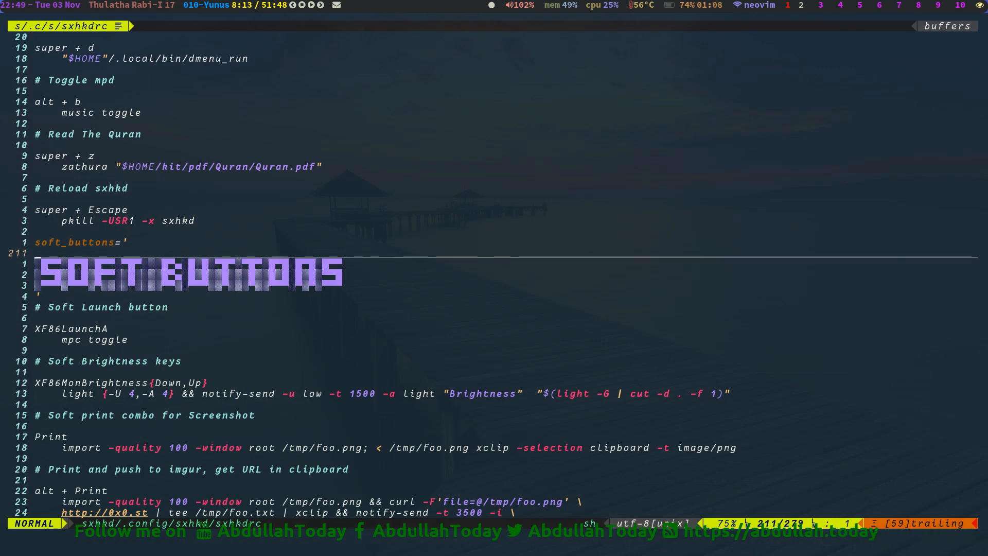
pyautogui.press('V')
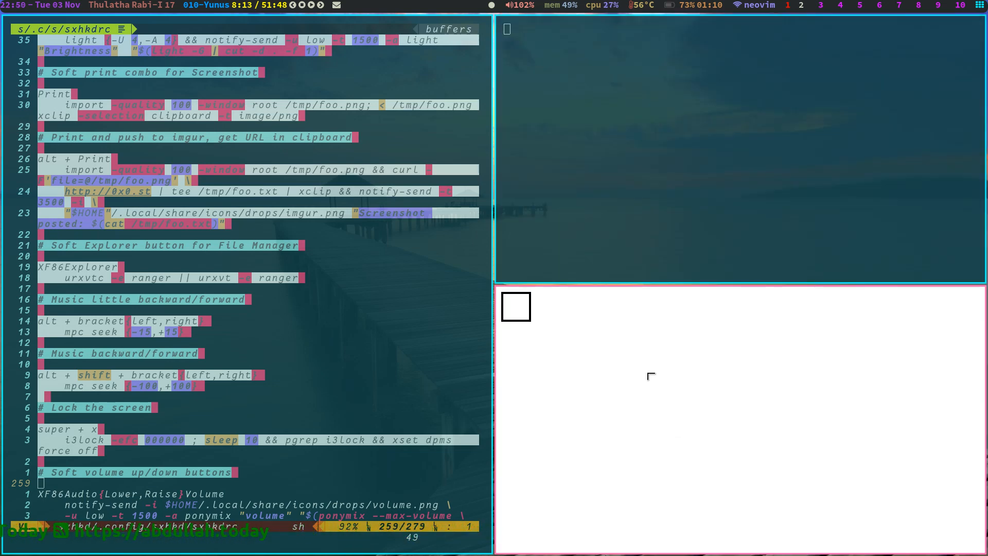
pyautogui.moveTo(716, 374)
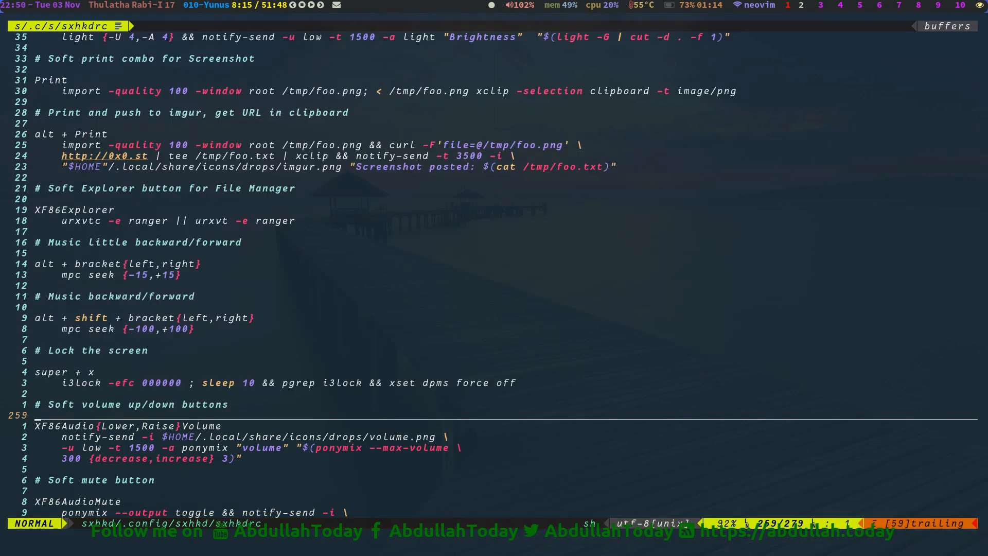
pyautogui.scroll(-3)
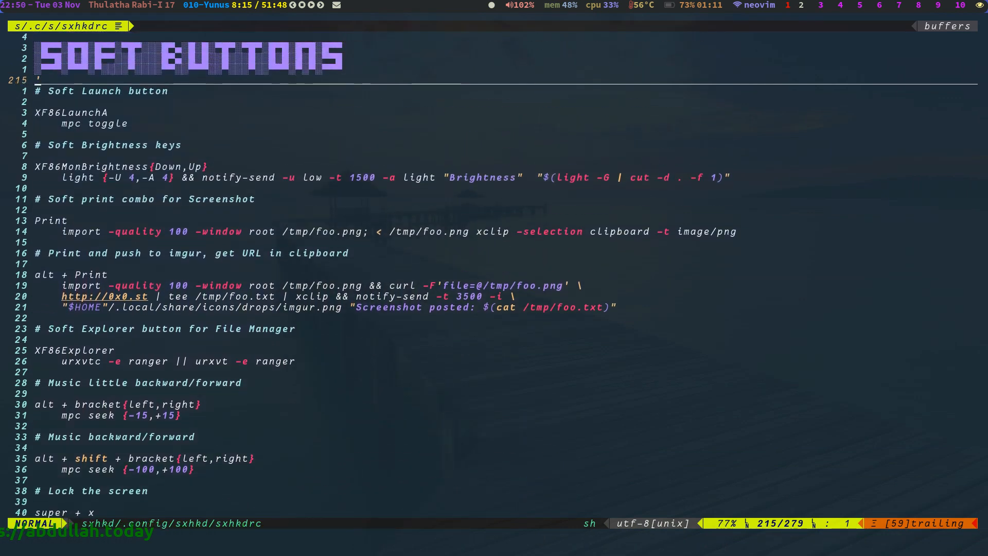
# Quit Neovim with :q, leaving the personal sxhkdrc unchanged, and switch to the ffmpeg capture terminal
pyautogui.write(':q')
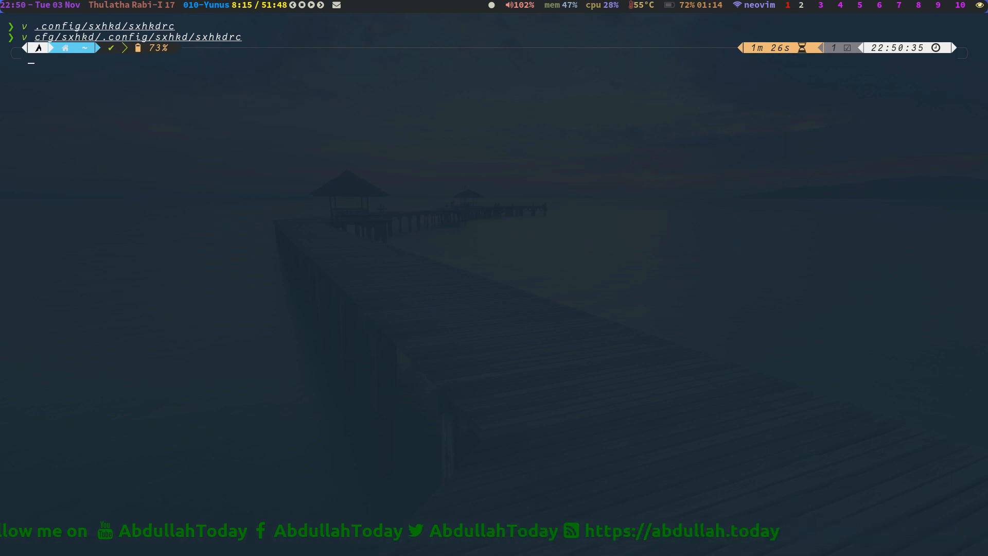
pyautogui.write('q')
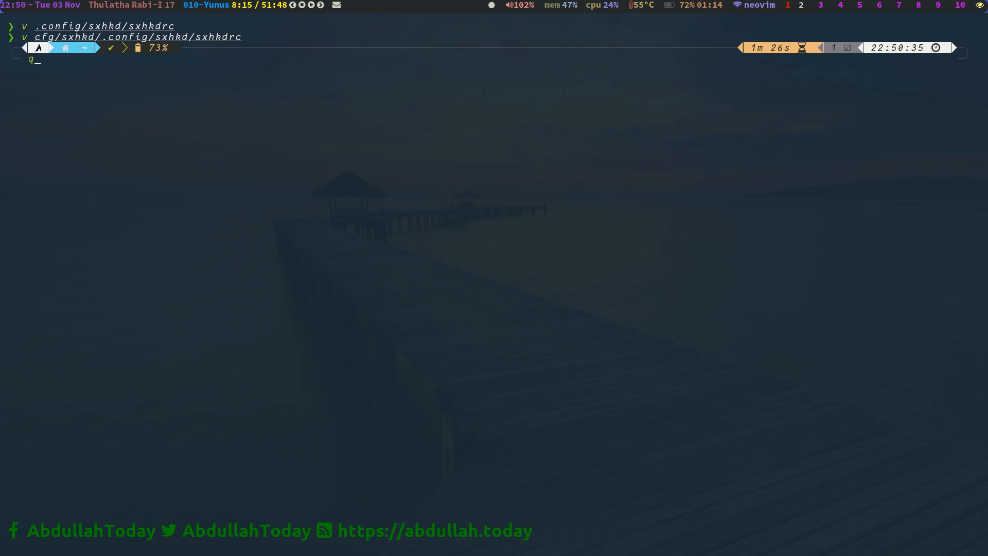
pyautogui.press('Return')
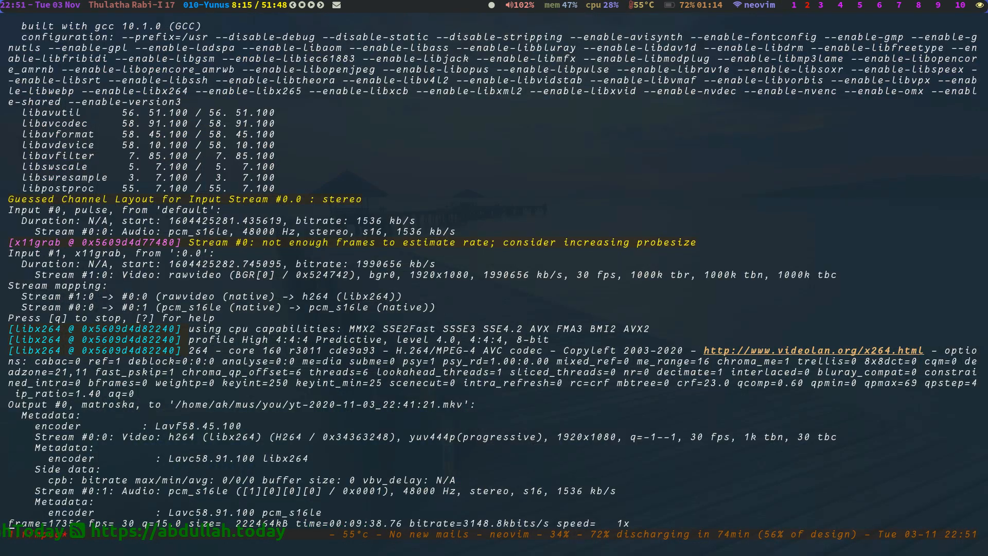